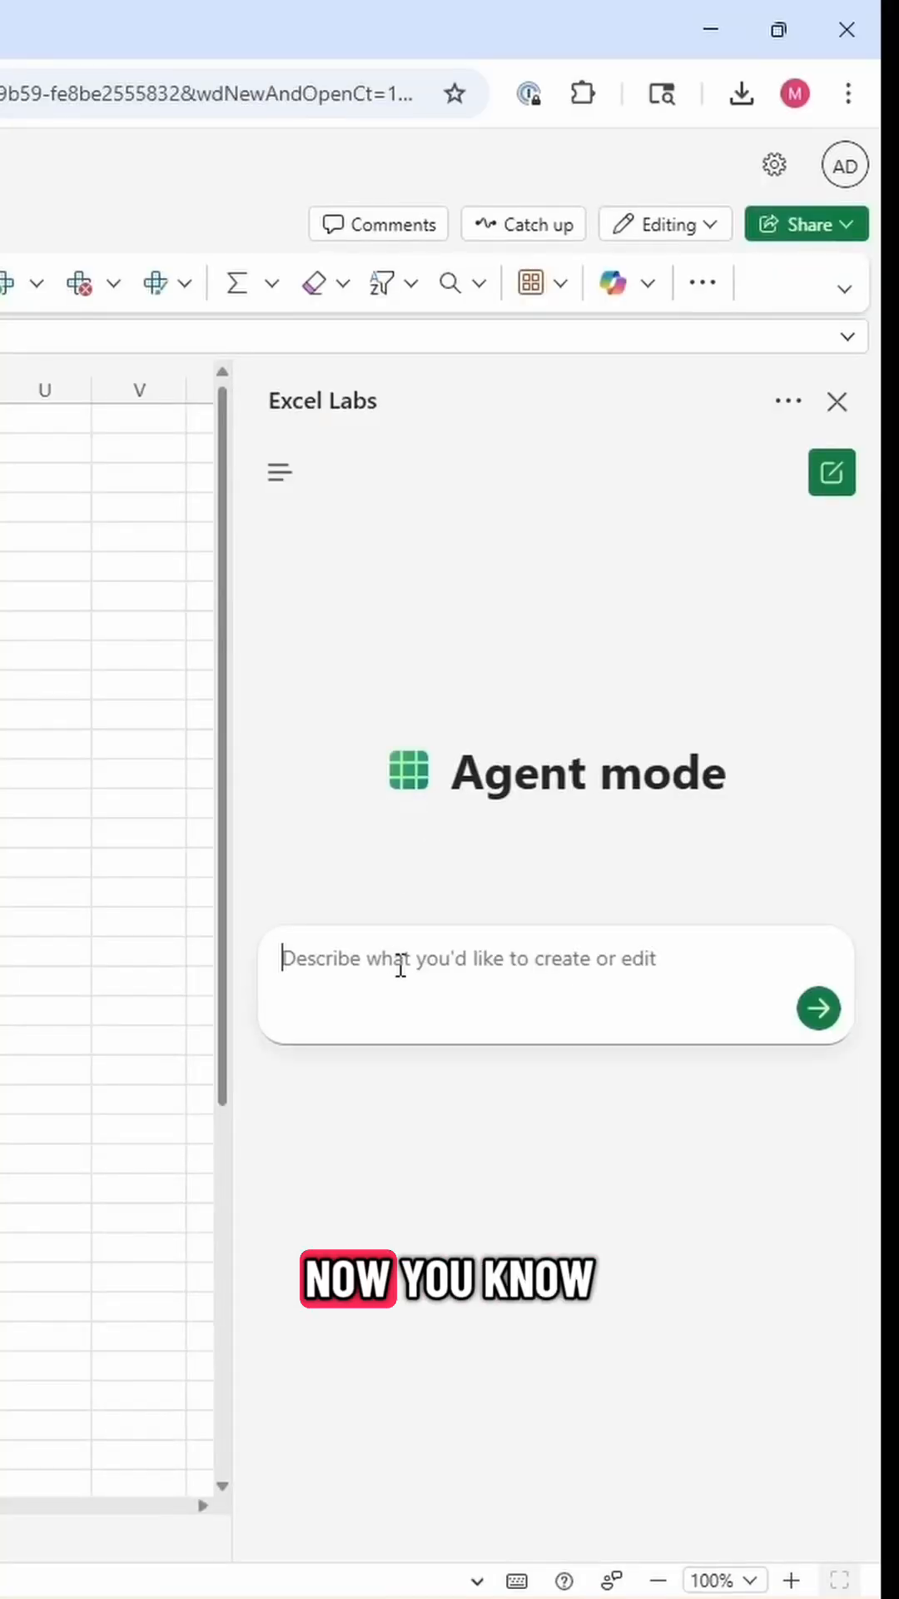
Enter the Agent mode request 'create a fully functional 3-statement model for a chain of 3 coffee shops'
text(create a fully functional 3-statement model for a chain of 3 coffee shops)
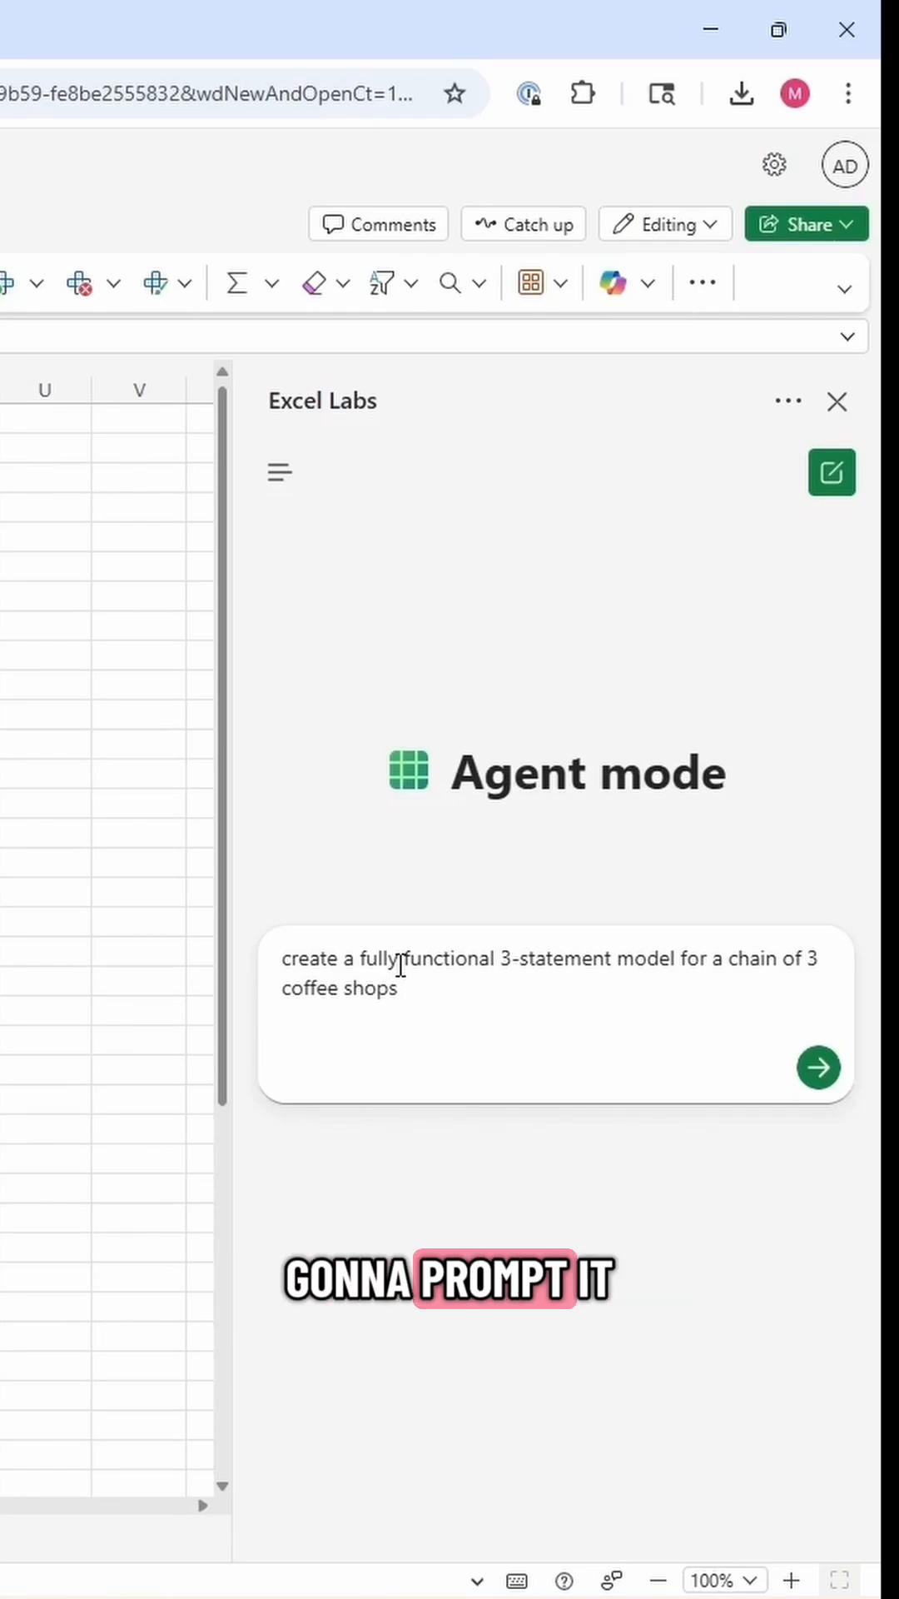
click(817, 1067)
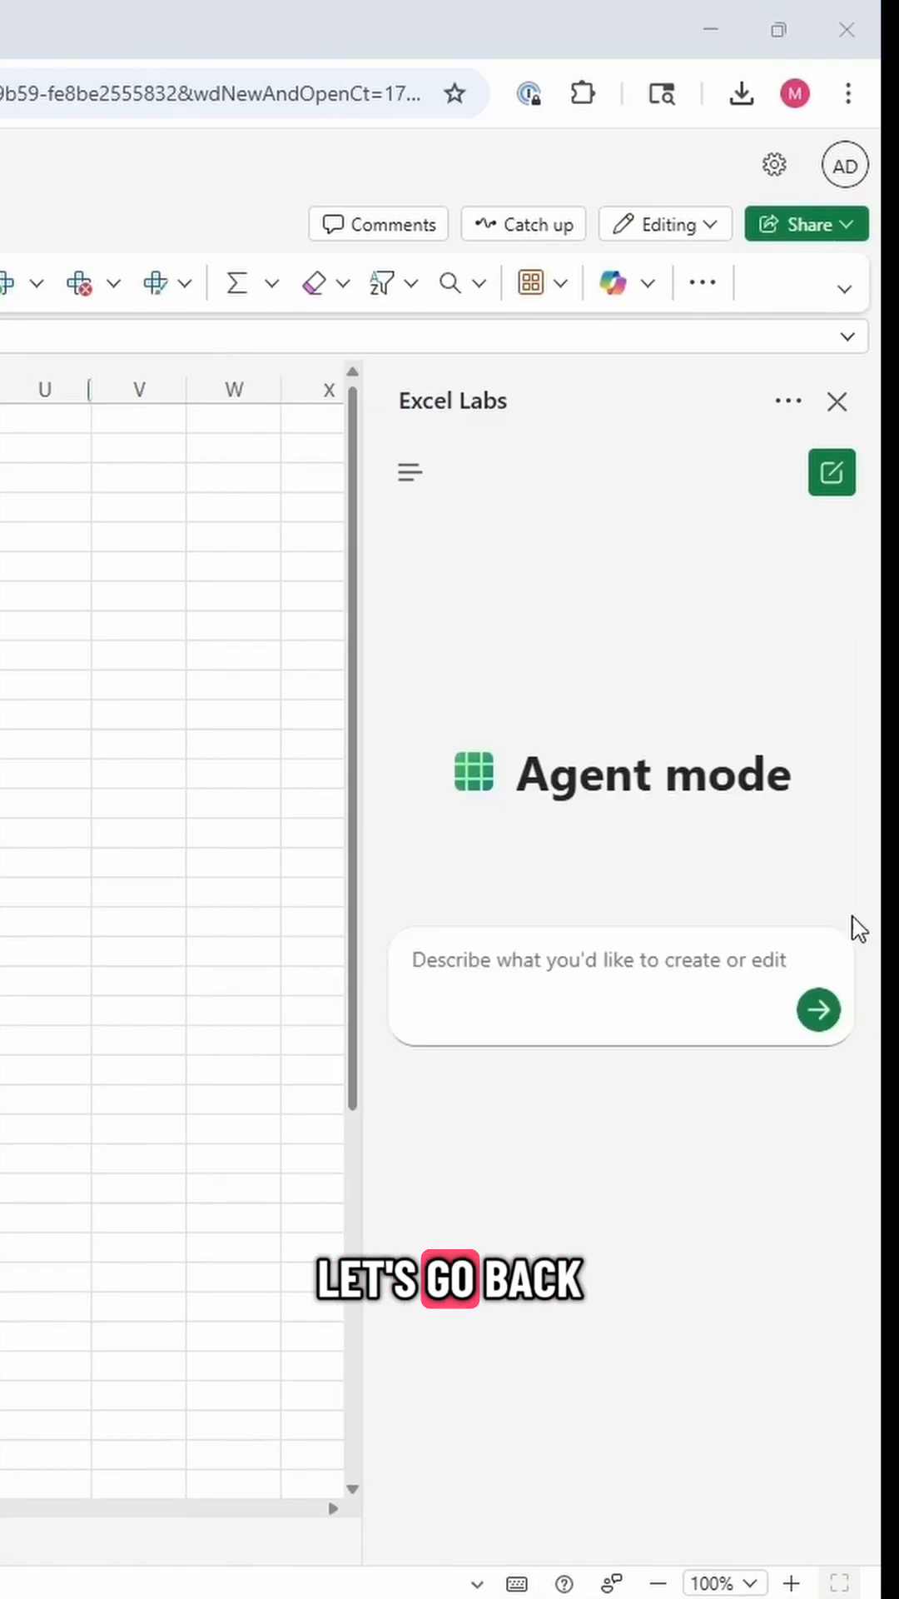
mouse_move(528, 942)
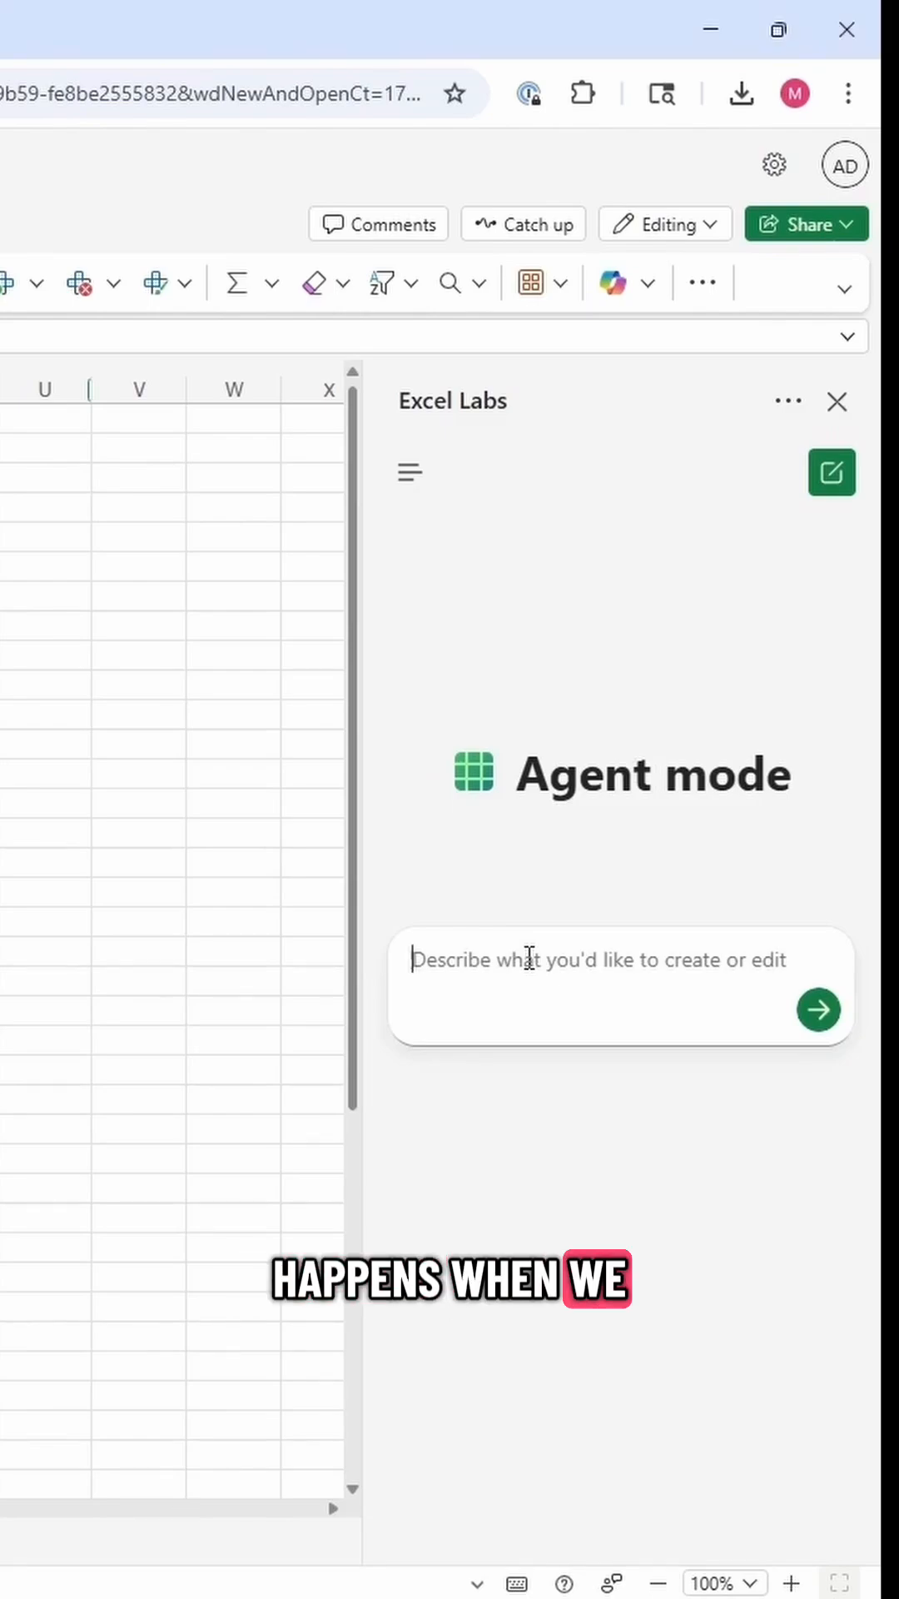
Retype the Agent mode request 'create a fully functional 3-statement model for a chain of 3 coffee shops'
text(create a fully functional 3-statement model for a chain of 3 coffee shops)
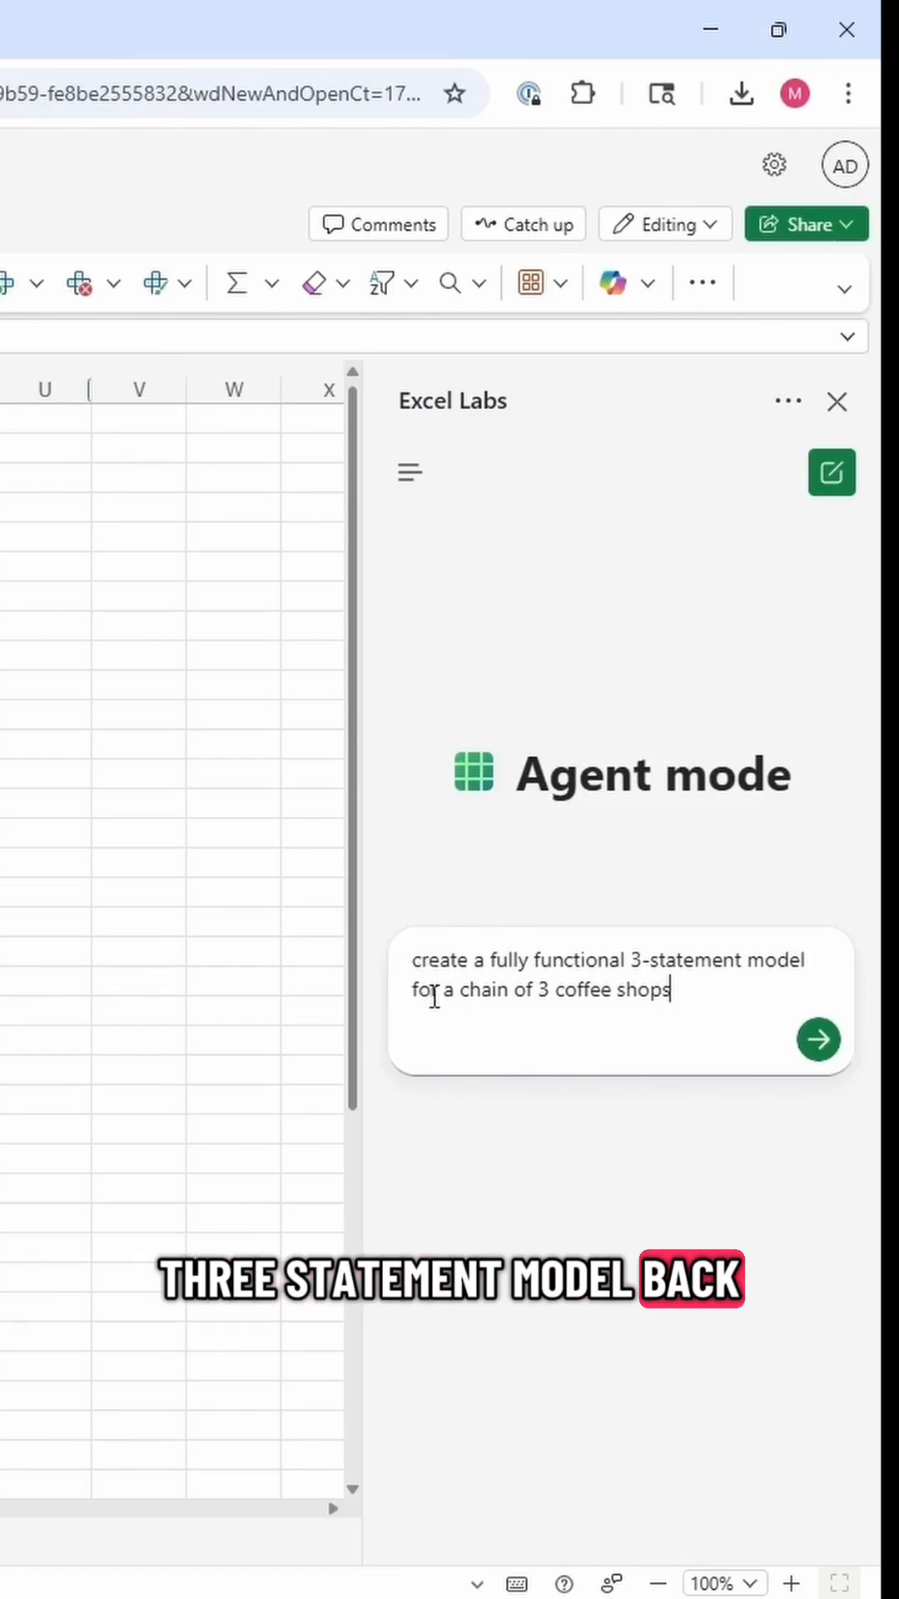
click(819, 1039)
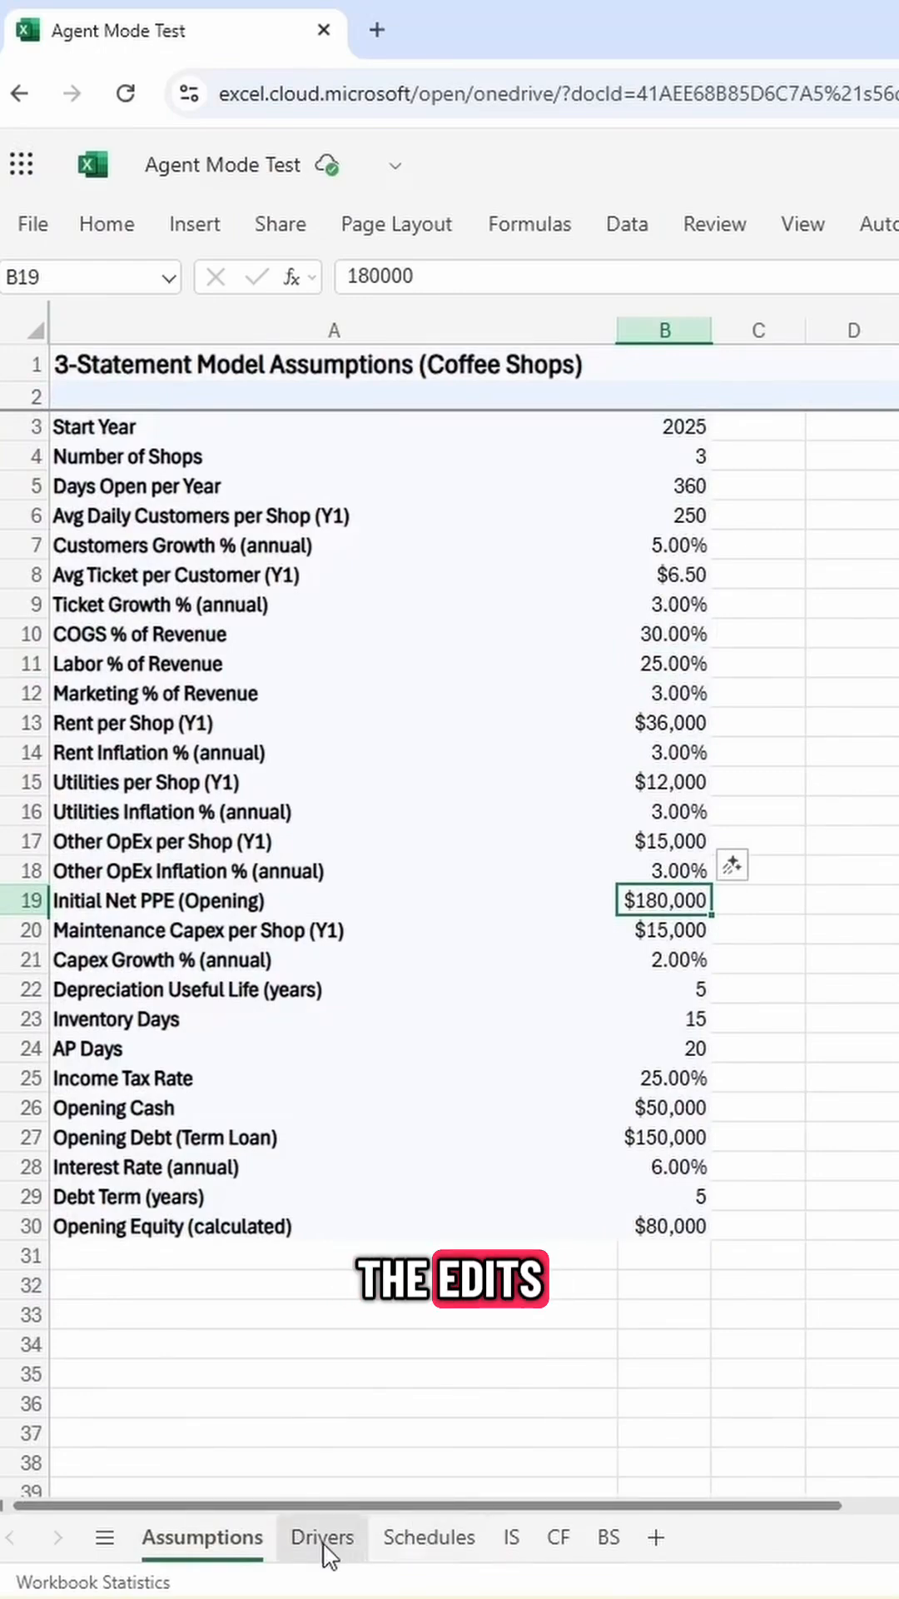
Switch to the Drivers sheet projecting shops, customers, ticket, revenue and costs for 2025–2029
click(321, 1538)
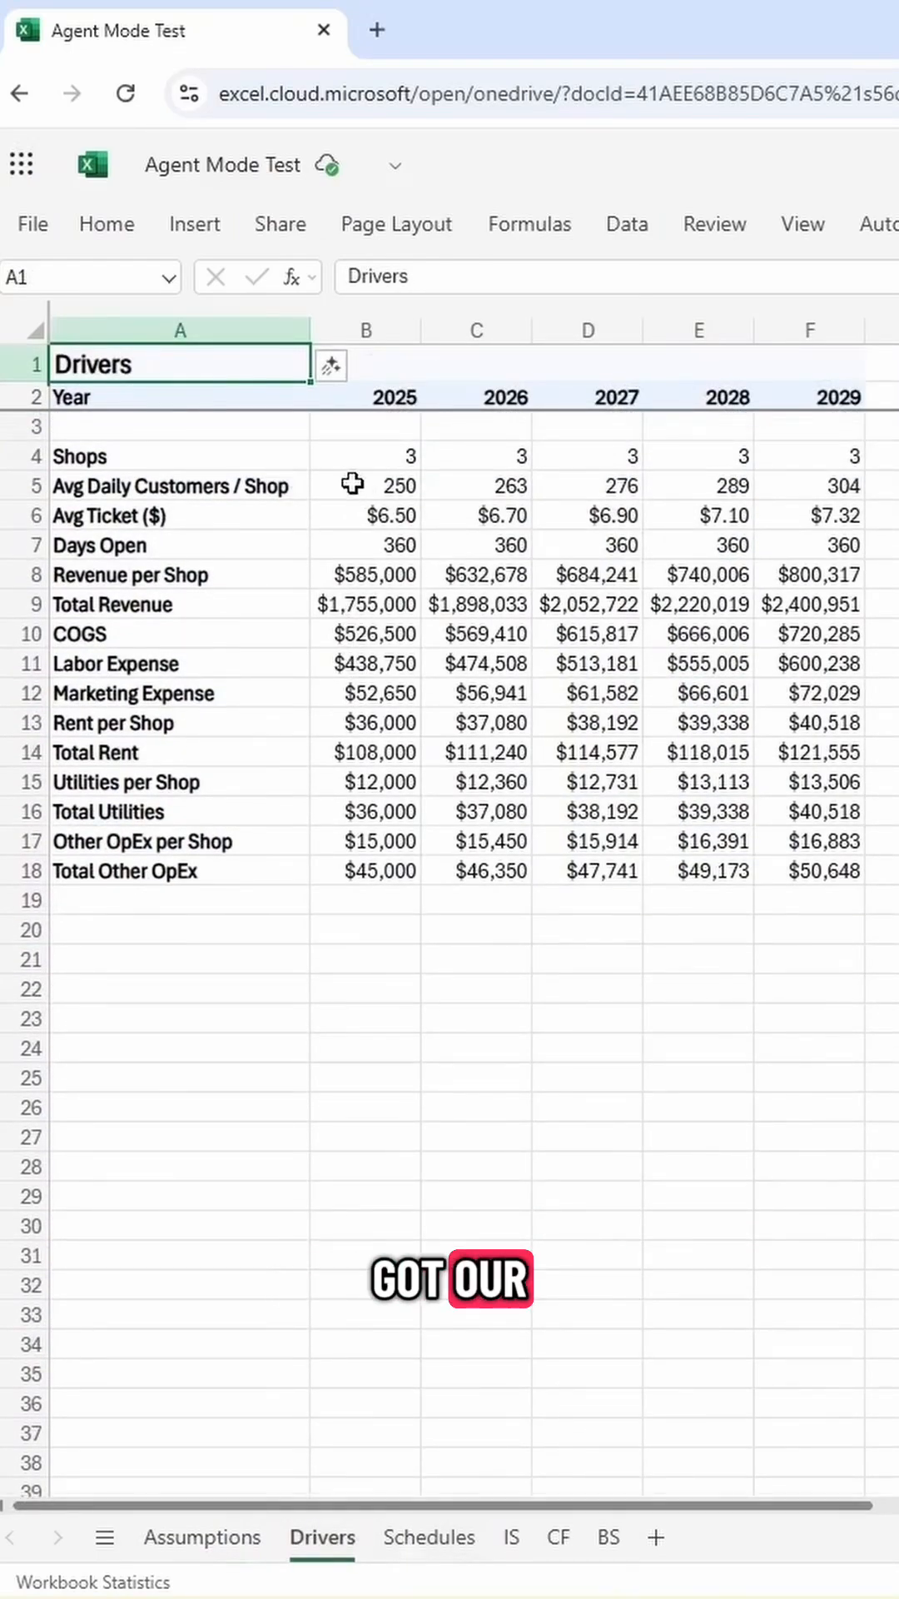
Inspect the 2025 Rent per Shop formula in B13, then view the Schedules sheet
click(364, 455)
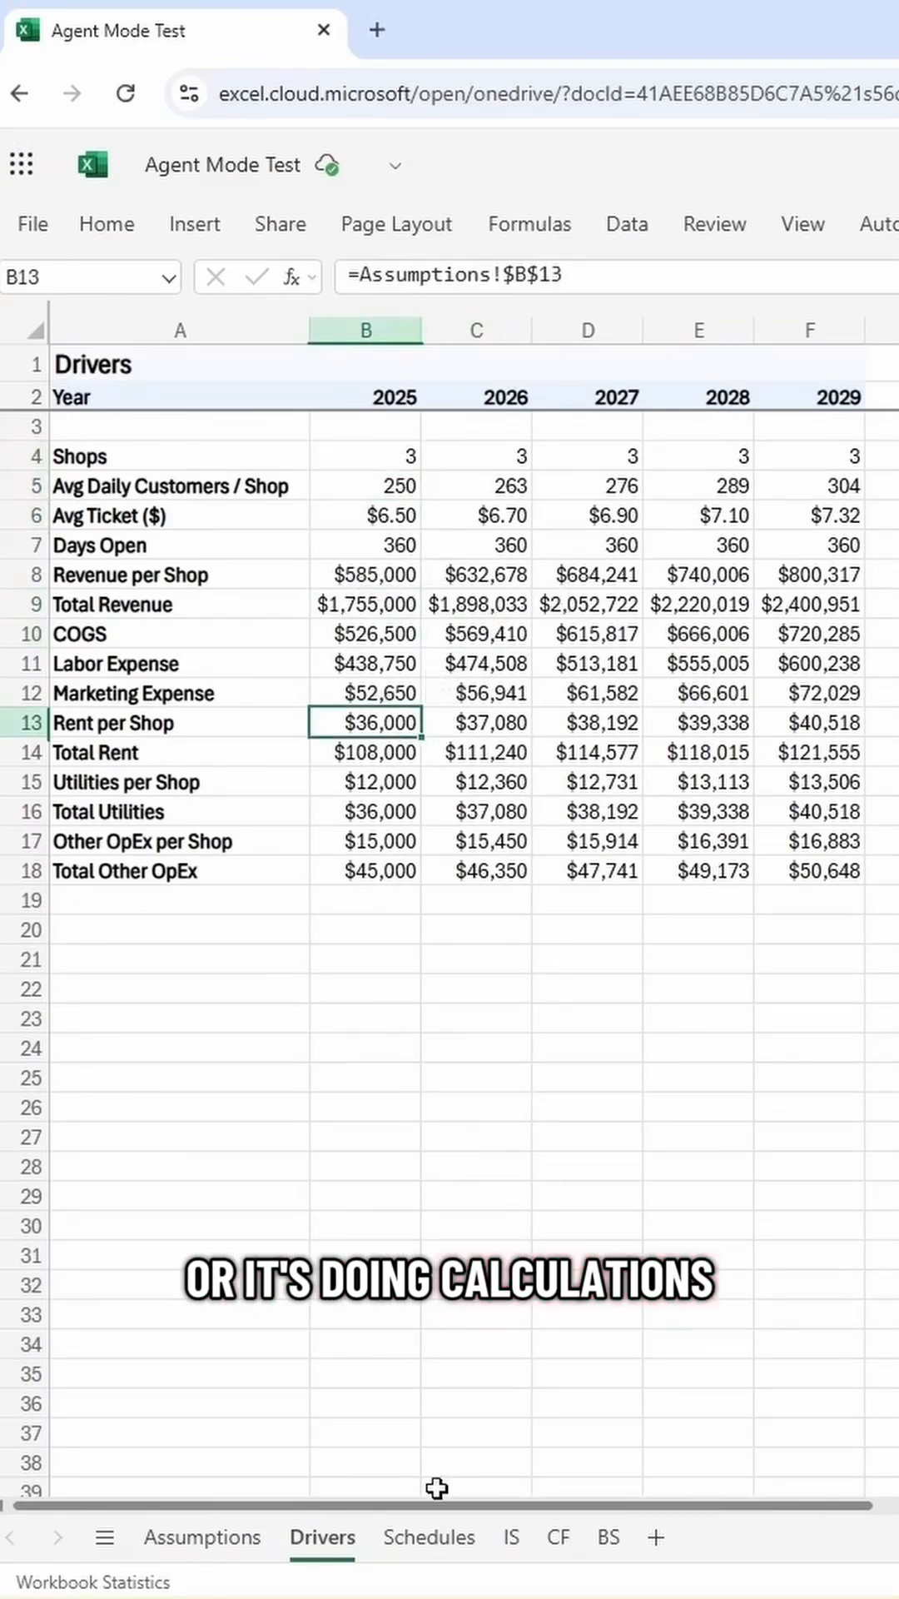
click(428, 1536)
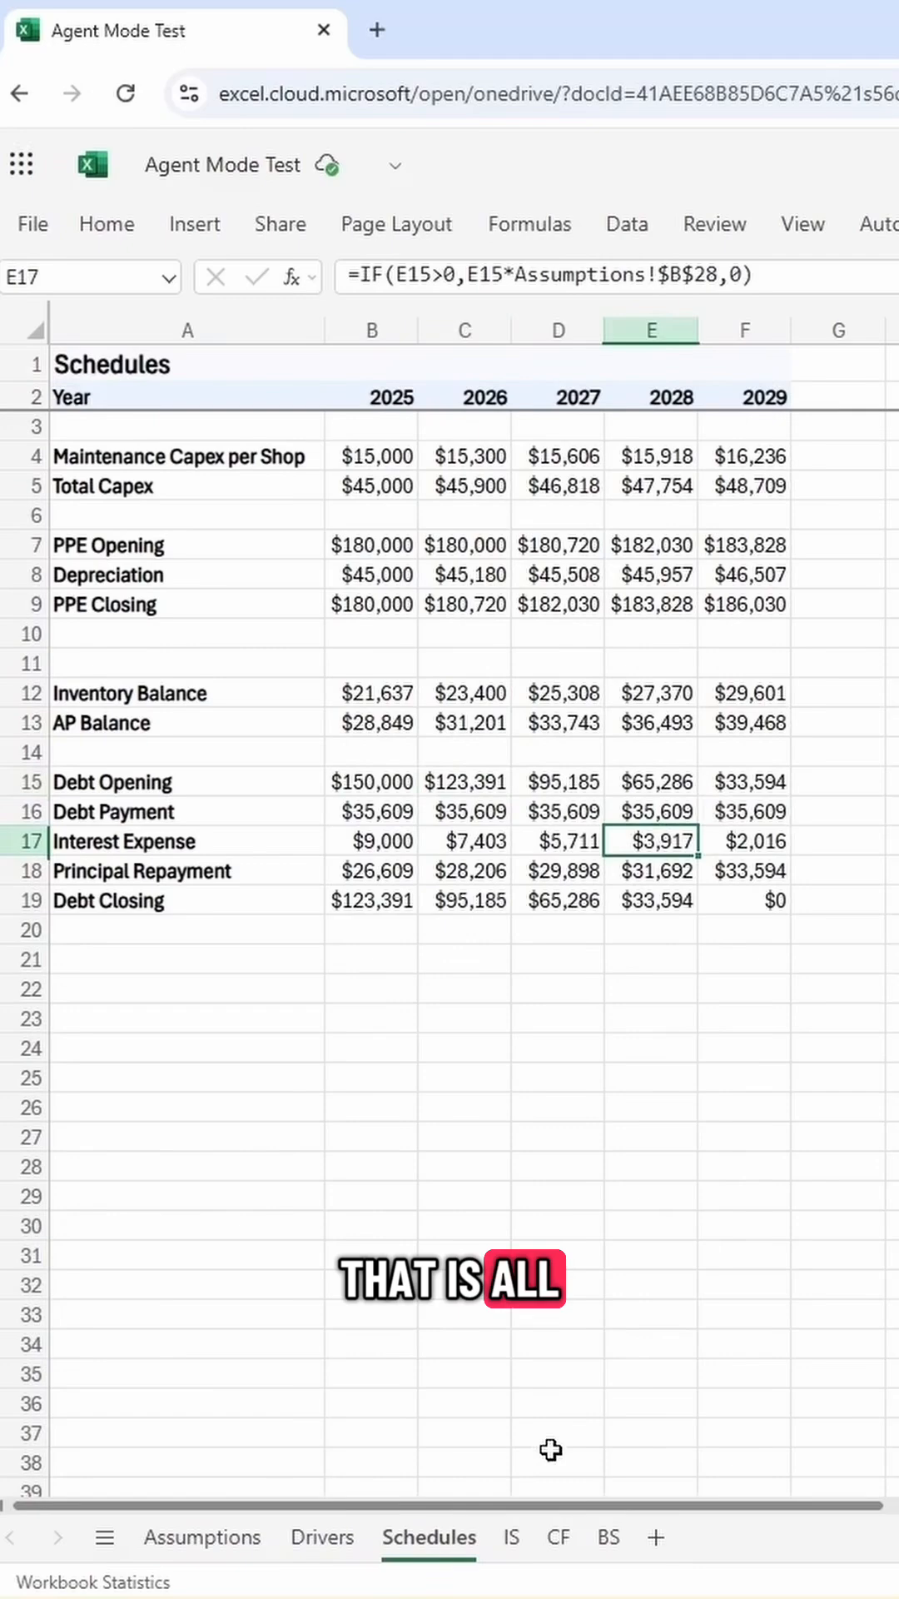
Display the IS sheet with revenue, EBIT, interest, taxes and net income for 2025–2029
click(510, 1538)
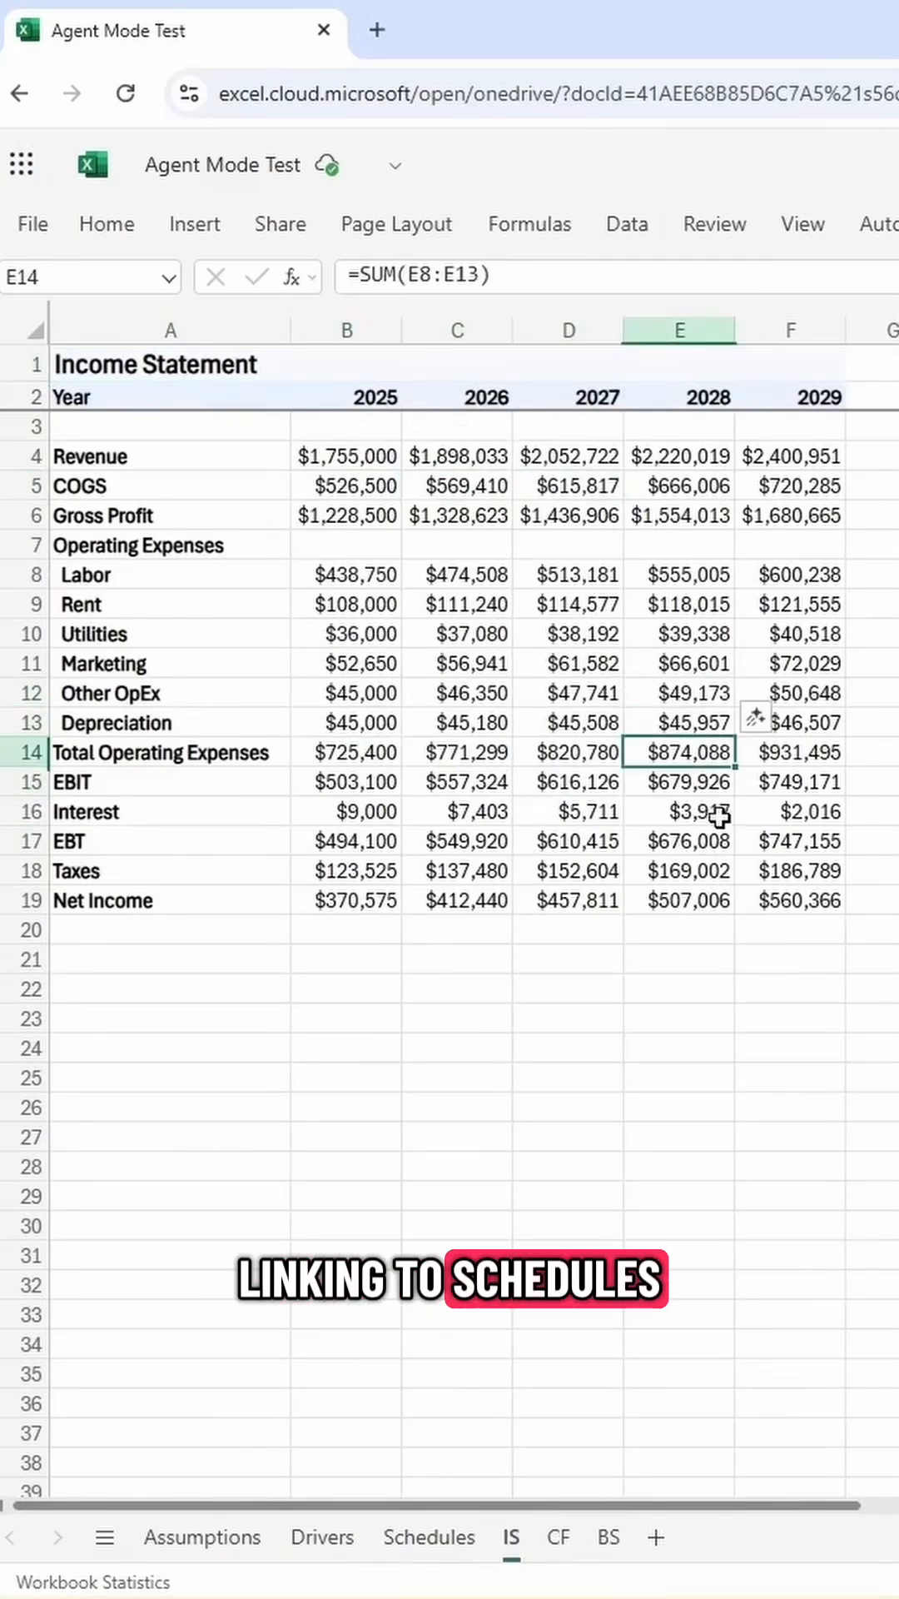
Check the 2027 Taxes formula, view CF and BS, and inspect the B14 balance check
click(568, 869)
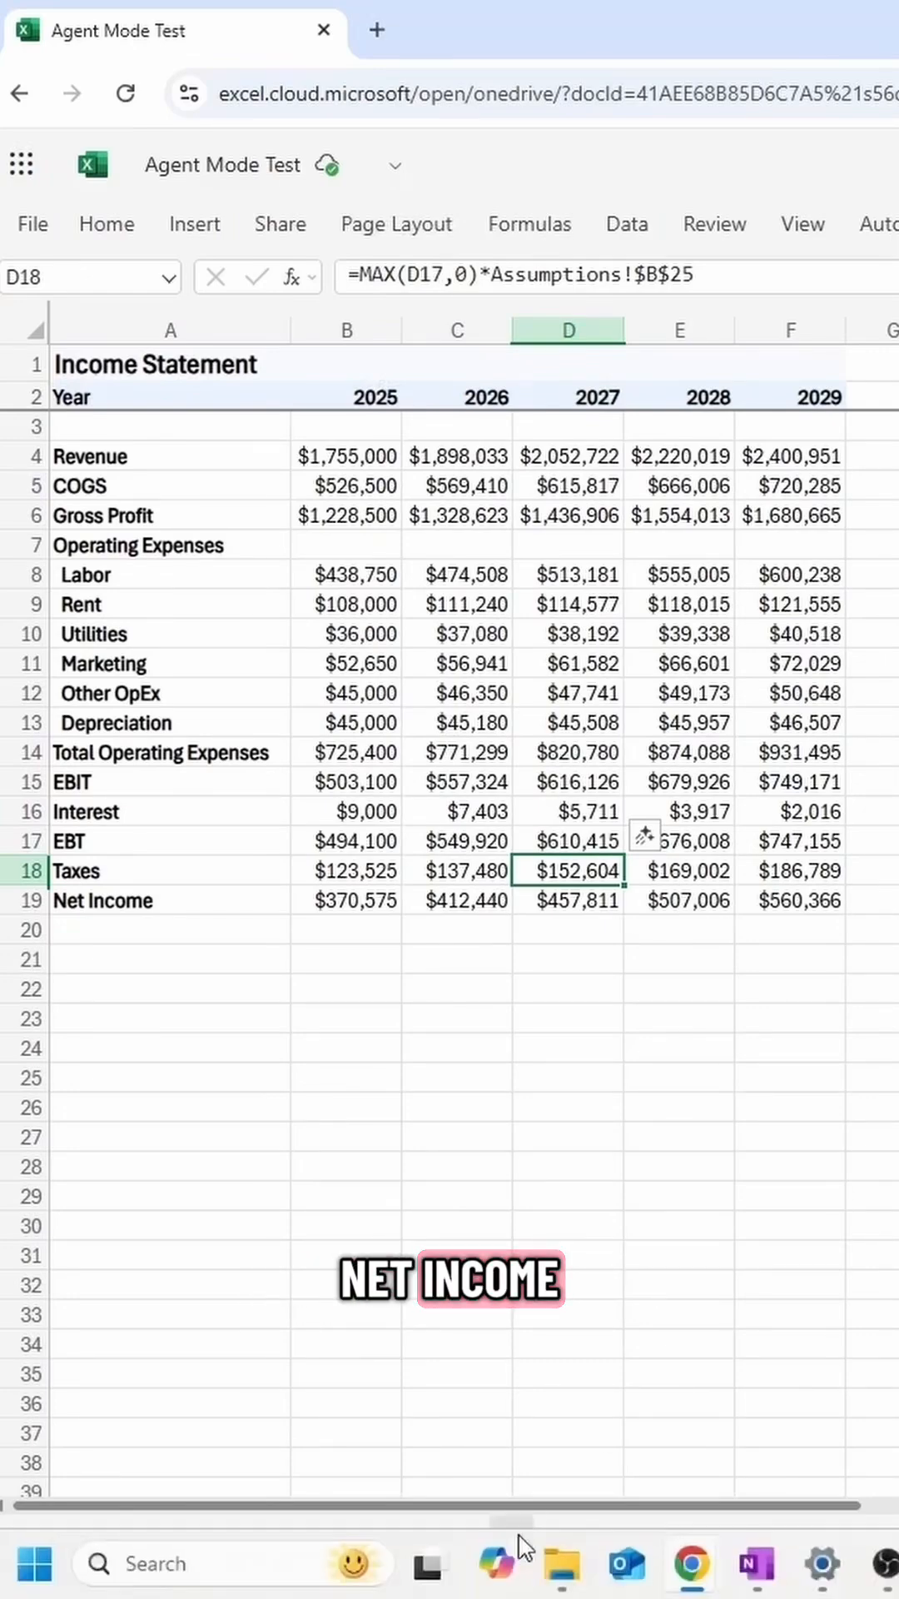
click(557, 1536)
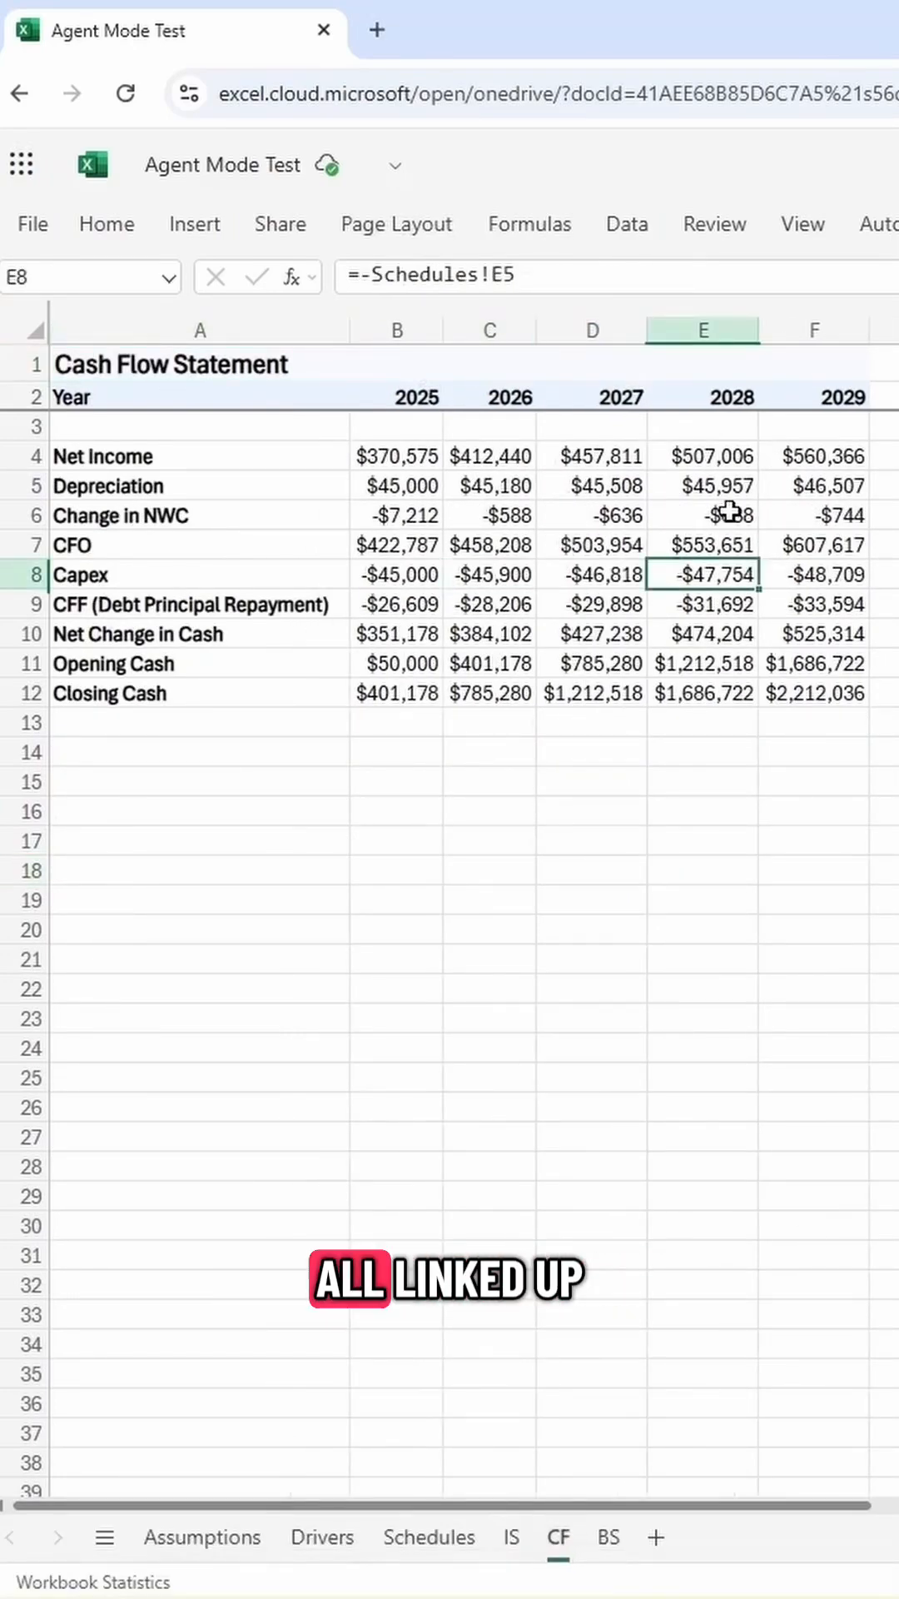
click(608, 1536)
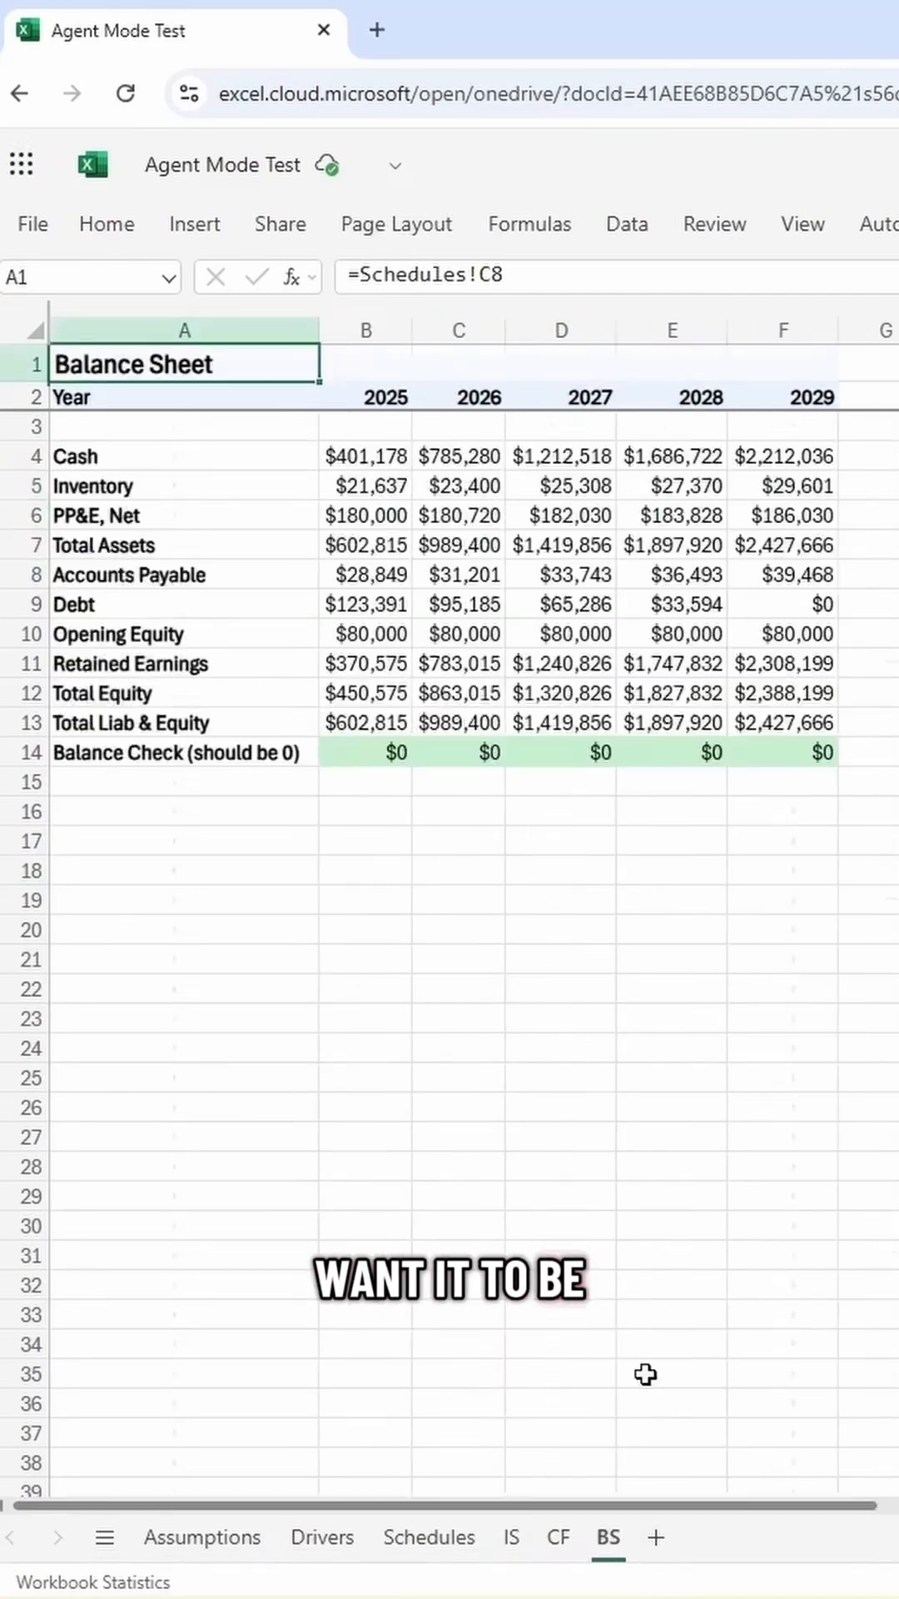
click(365, 753)
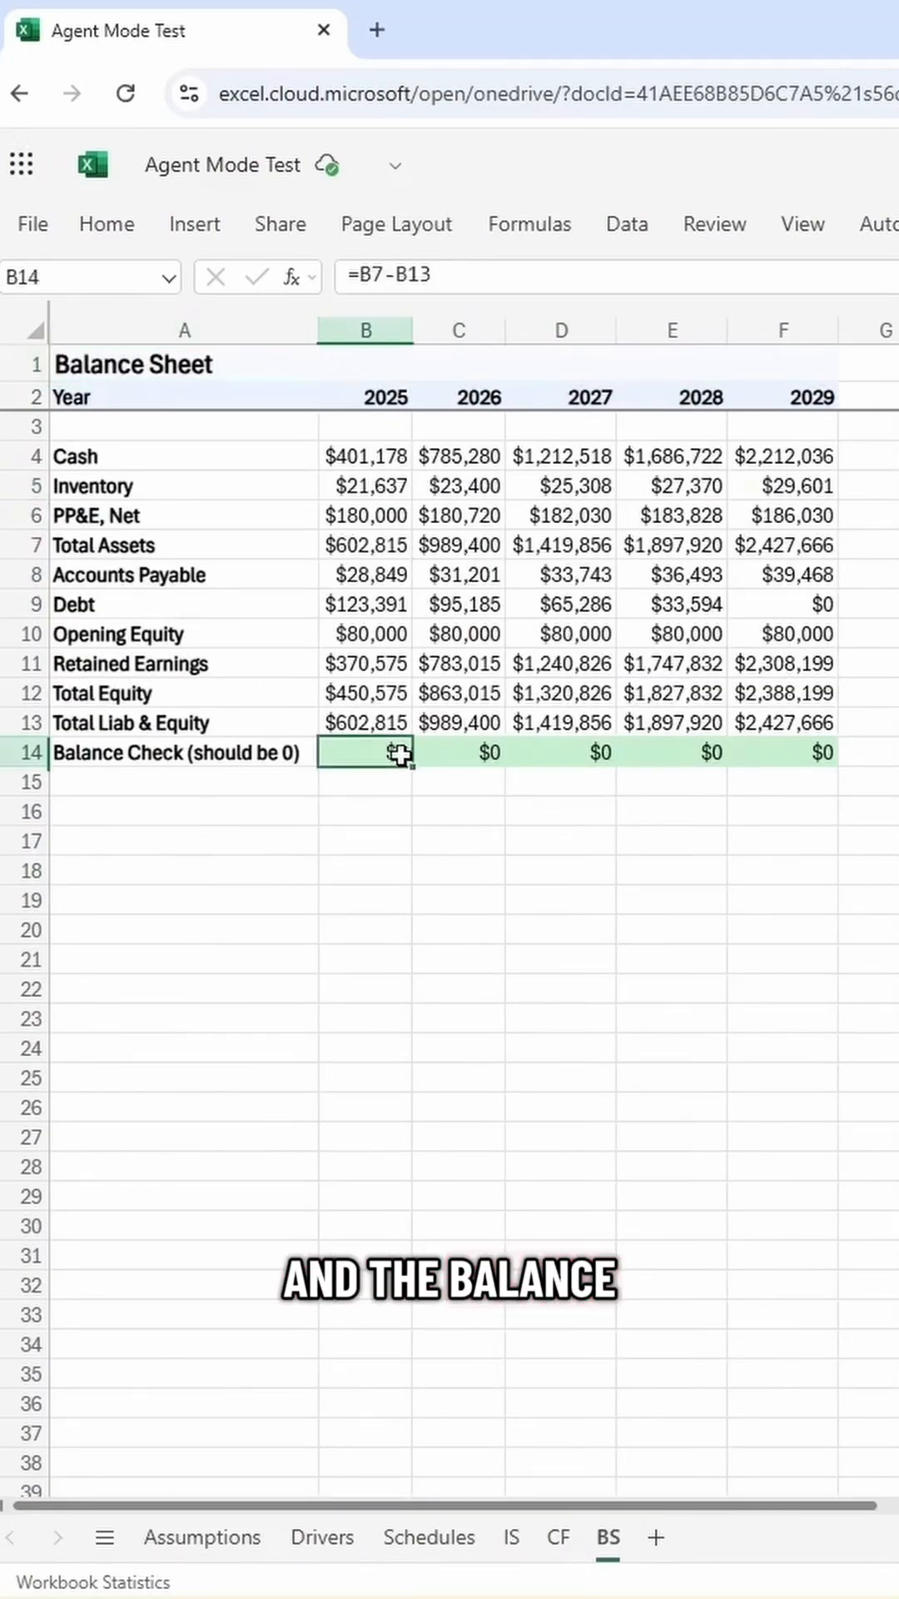